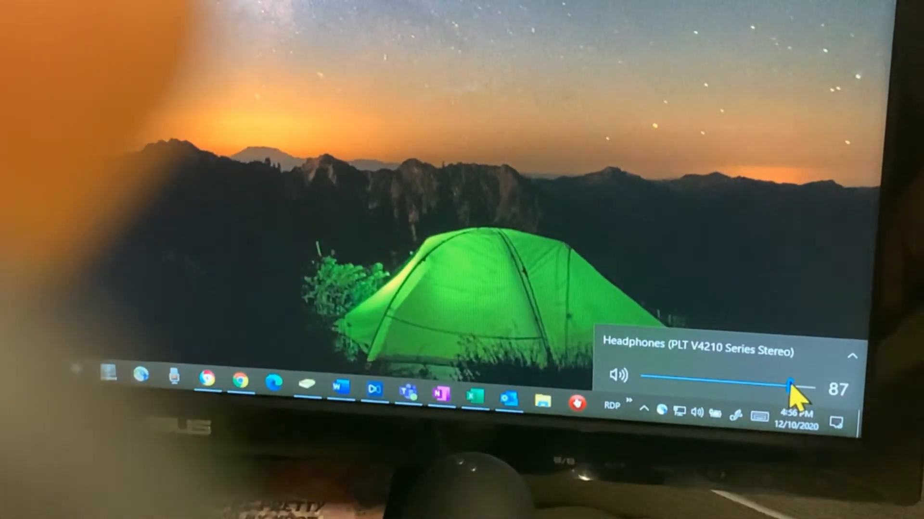
drag(788, 385, 824, 390)
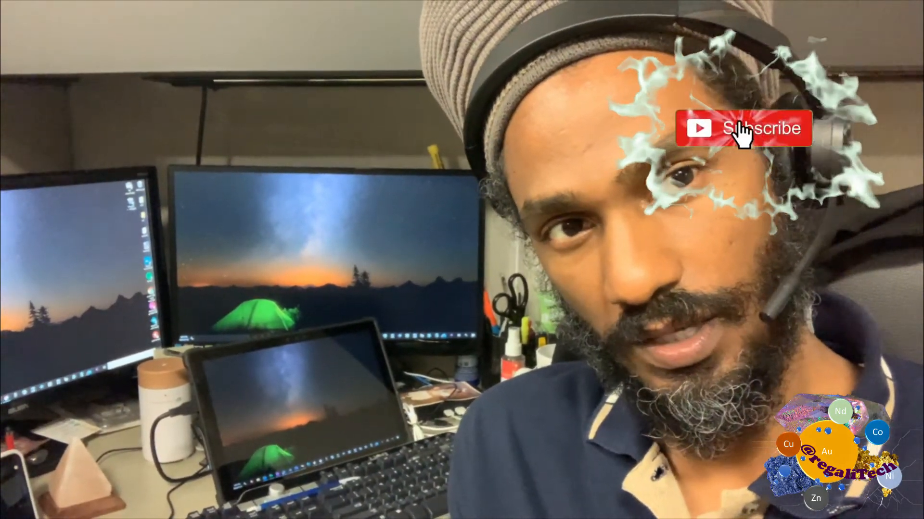
click(743, 128)
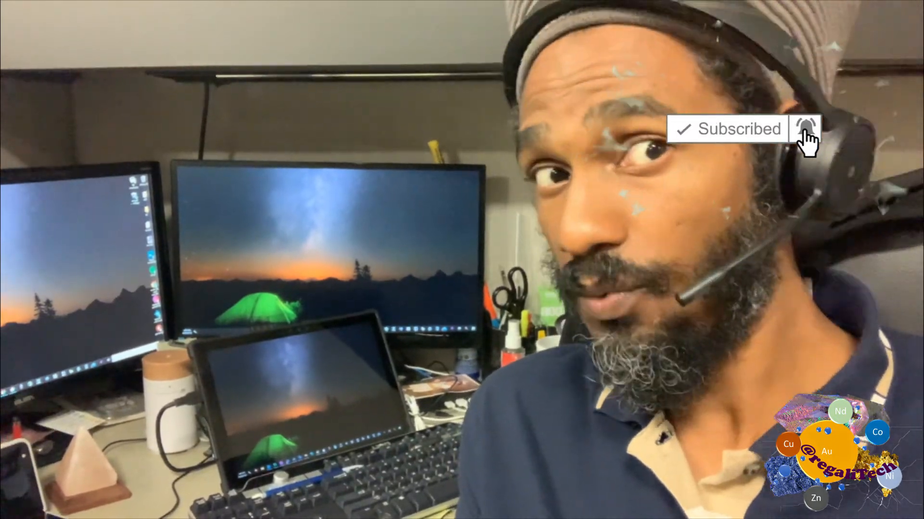